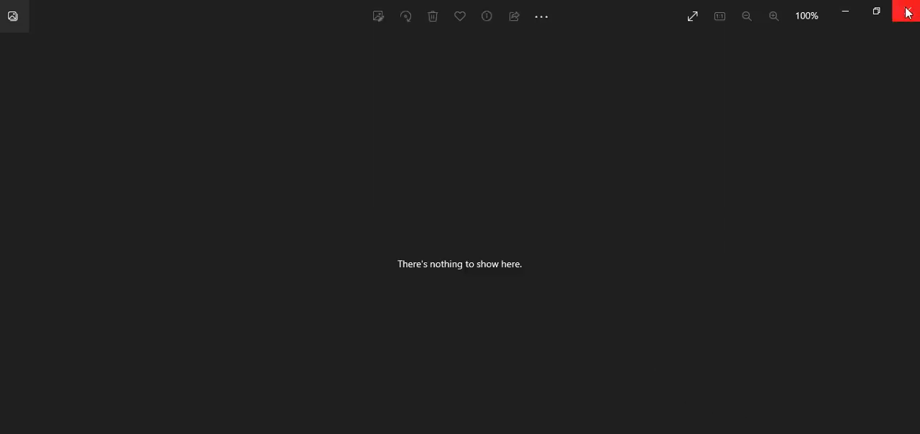
Close the empty Windows Photos viewer window.
{"action": "left_click", "coordinate": [907, 12]}
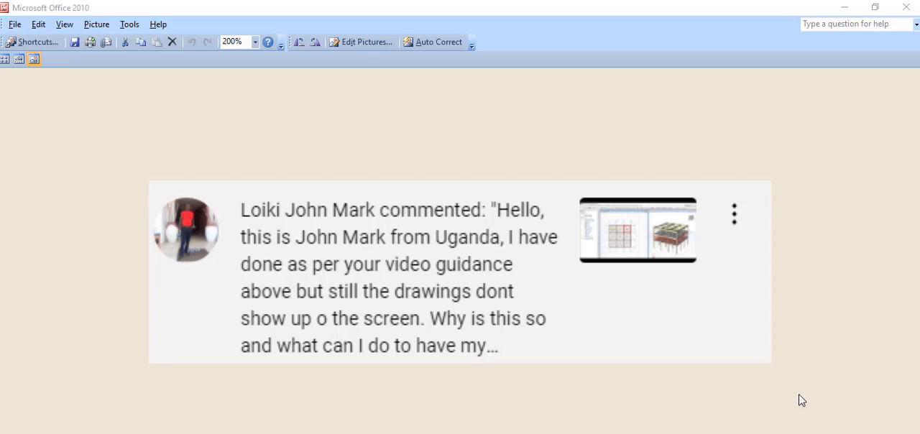
{"action": "mouse_move", "coordinate": [676, 347]}
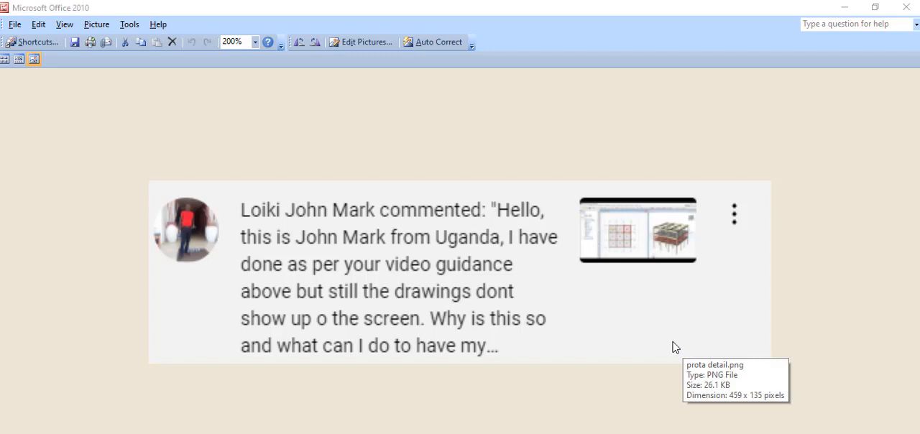
{"action": "mouse_move", "coordinate": [674, 347]}
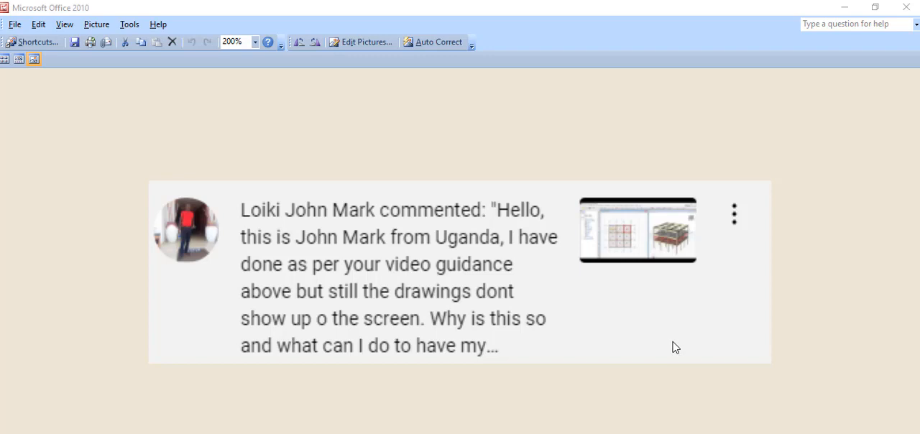
{"action": "mouse_move", "coordinate": [312, 418]}
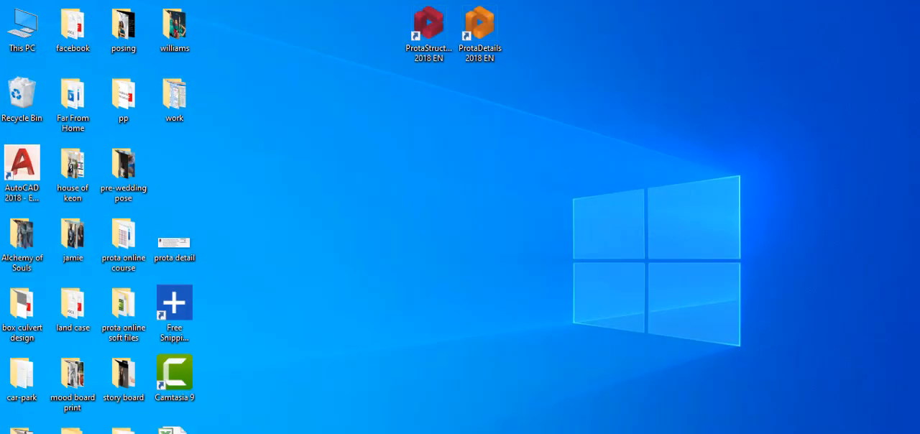
Launch ProtaStructure 2018 from its desktop shortcut to show the BIO-CENTER Storey 2 plan.
{"action": "double_click", "coordinate": [428, 19]}
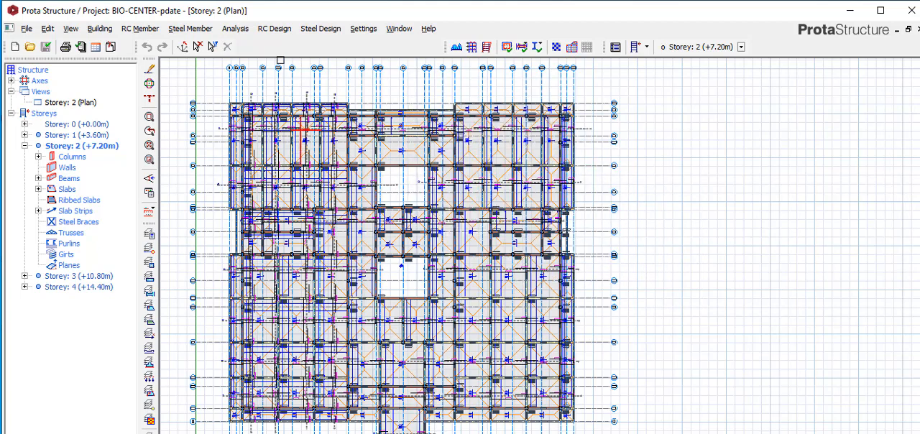
Peek at the RC Design menu, then shrink the ProtaStructure window to reveal the desktop.
{"action": "left_click", "coordinate": [275, 28]}
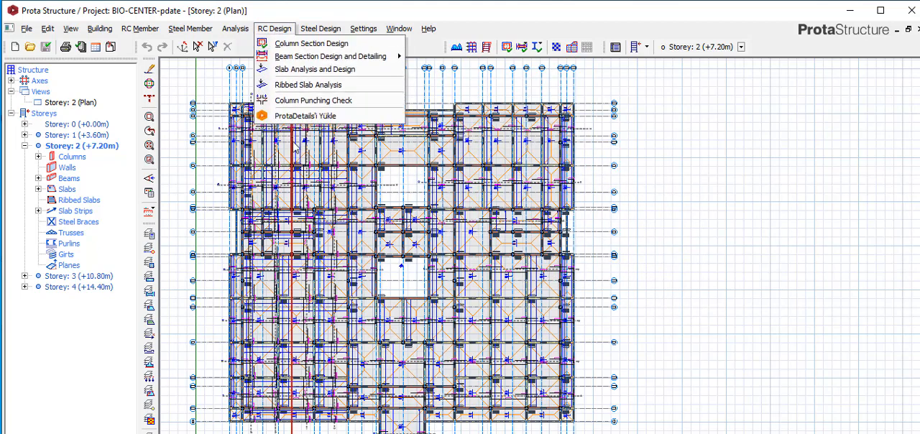
{"action": "mouse_move", "coordinate": [306, 116]}
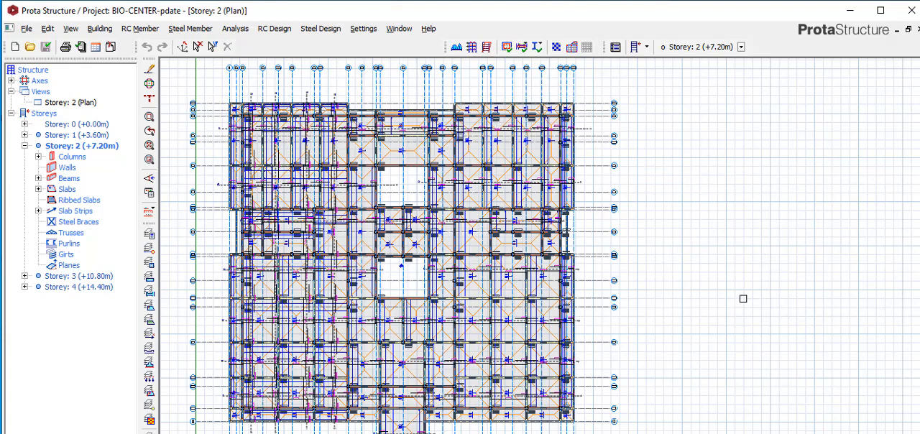
{"action": "mouse_move", "coordinate": [745, 304]}
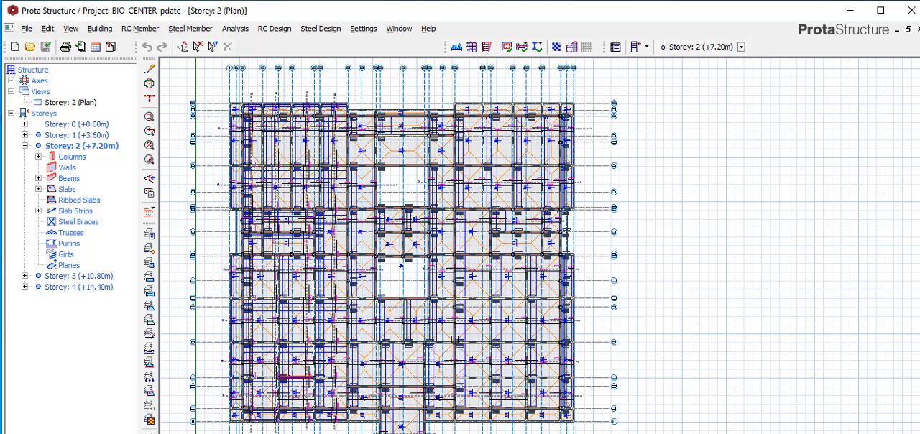
{"action": "left_click", "coordinate": [399, 363]}
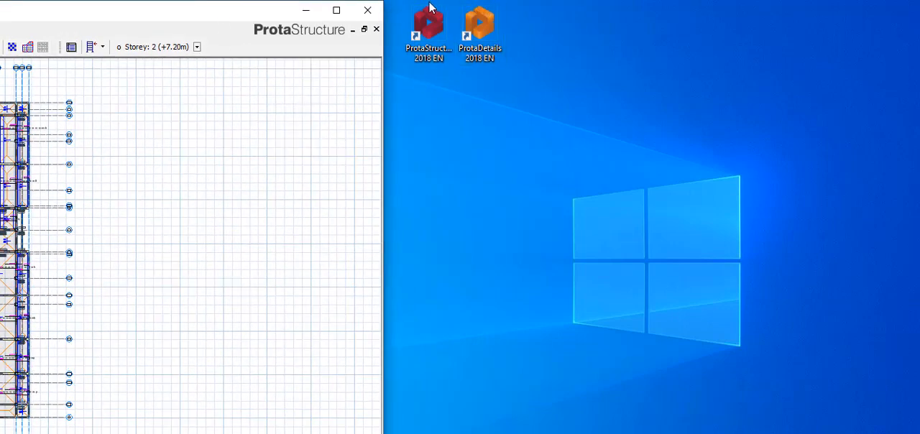
{"action": "mouse_move", "coordinate": [399, 27]}
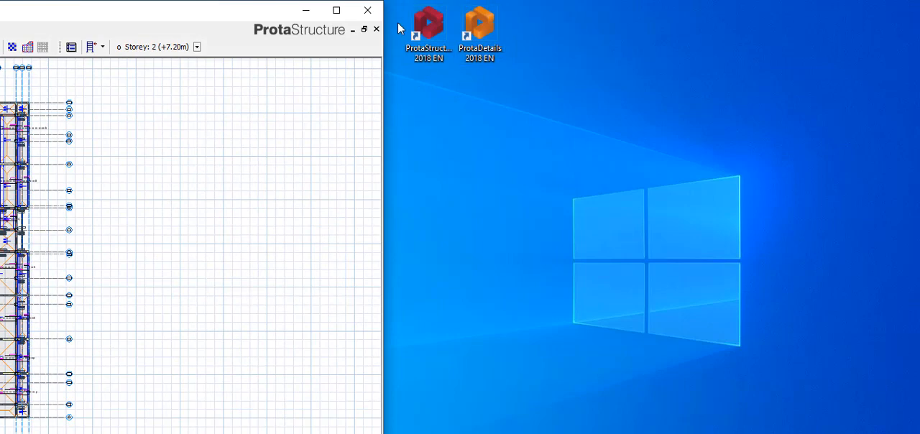
Start ProtaDetails 2018 from its desktop shortcut via the right-click Open command.
{"action": "left_click", "coordinate": [428, 29]}
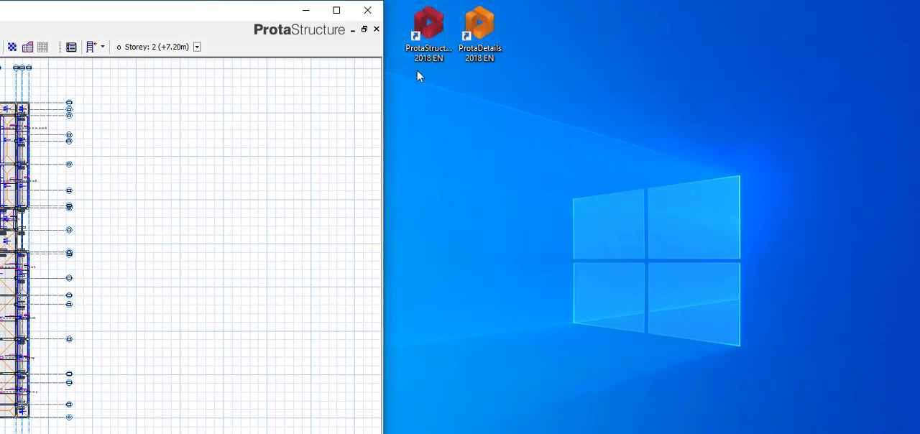
{"action": "mouse_move", "coordinate": [467, 16]}
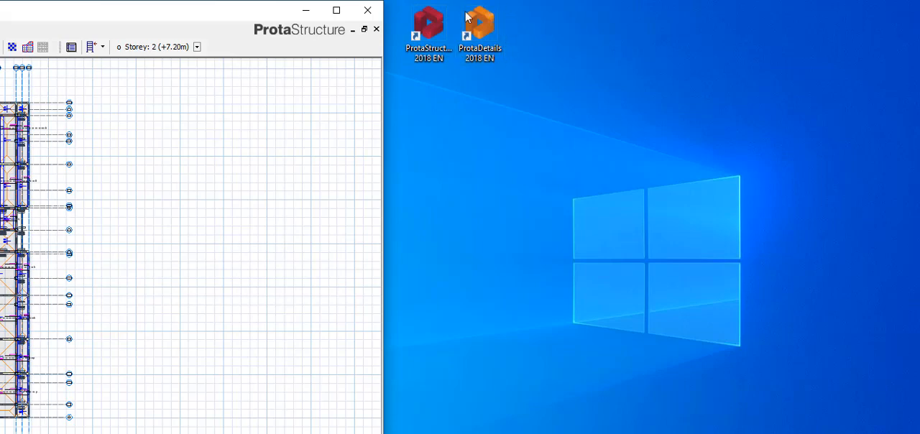
{"action": "left_click", "coordinate": [480, 28]}
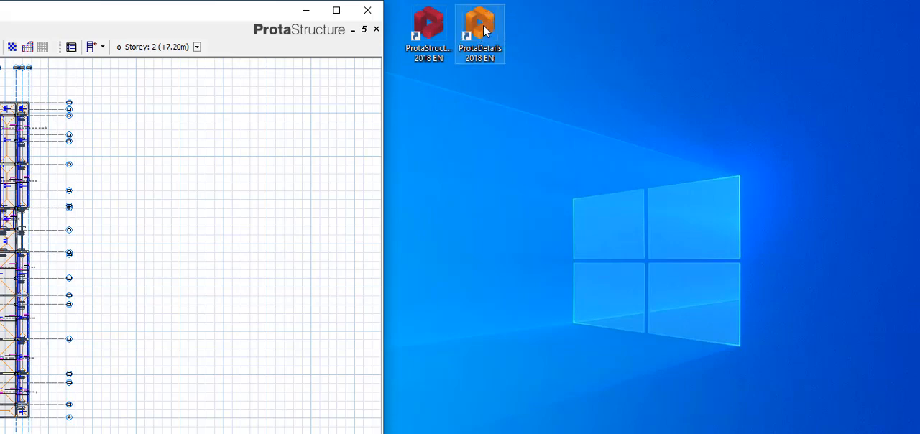
{"action": "right_click", "coordinate": [479, 34]}
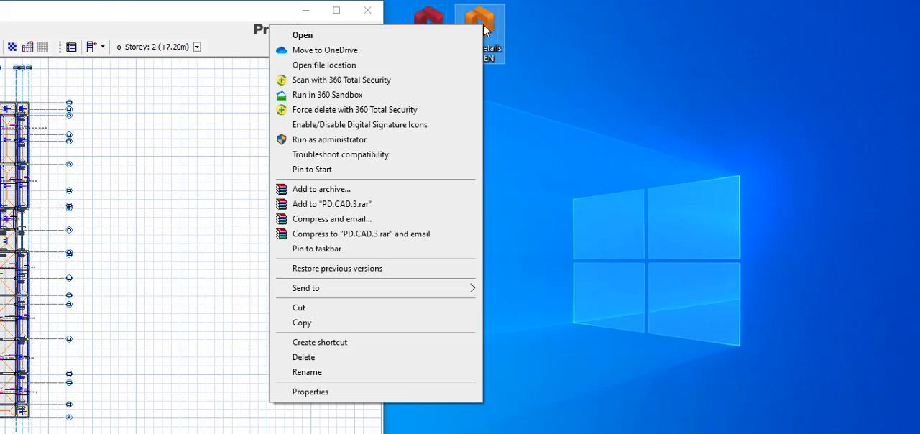
{"action": "mouse_move", "coordinate": [404, 37]}
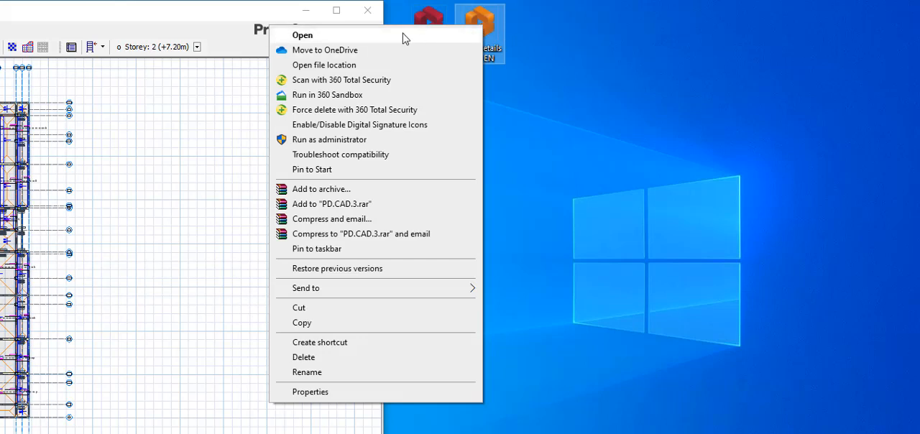
{"action": "left_click", "coordinate": [562, 77]}
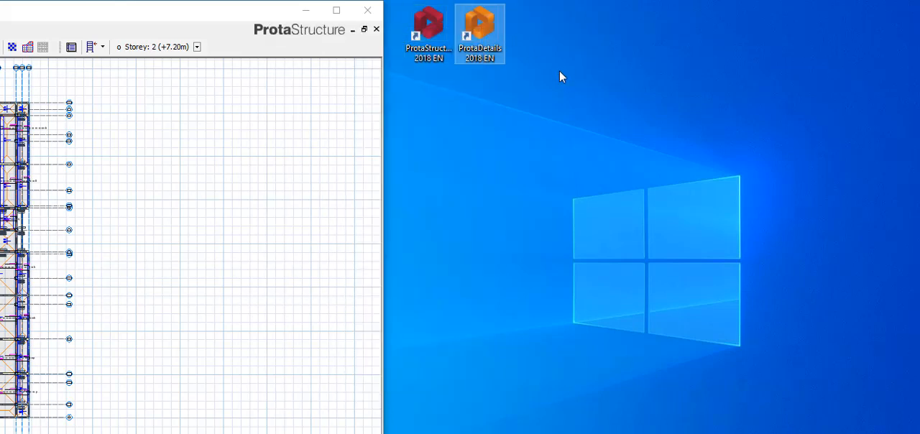
{"action": "mouse_move", "coordinate": [710, 142]}
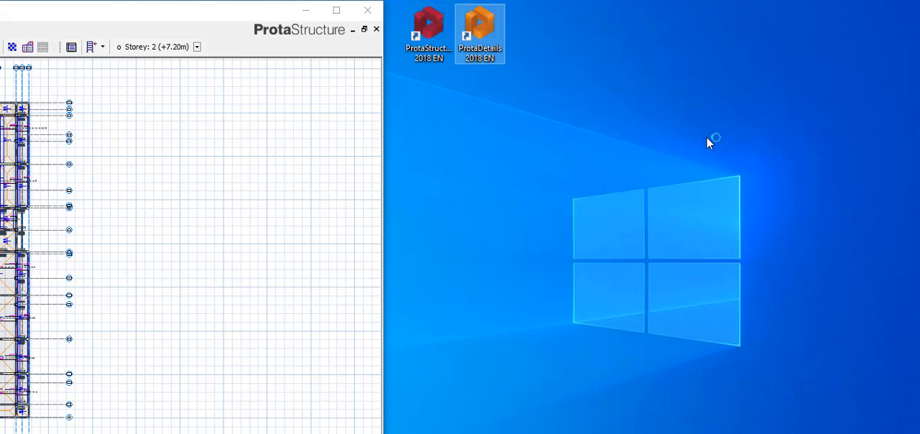
{"action": "double_click", "coordinate": [479, 27]}
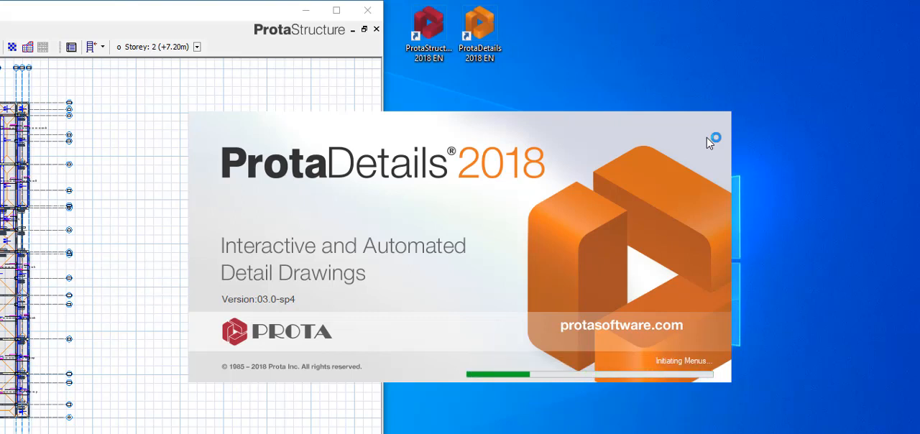
{"action": "mouse_move", "coordinate": [897, 356]}
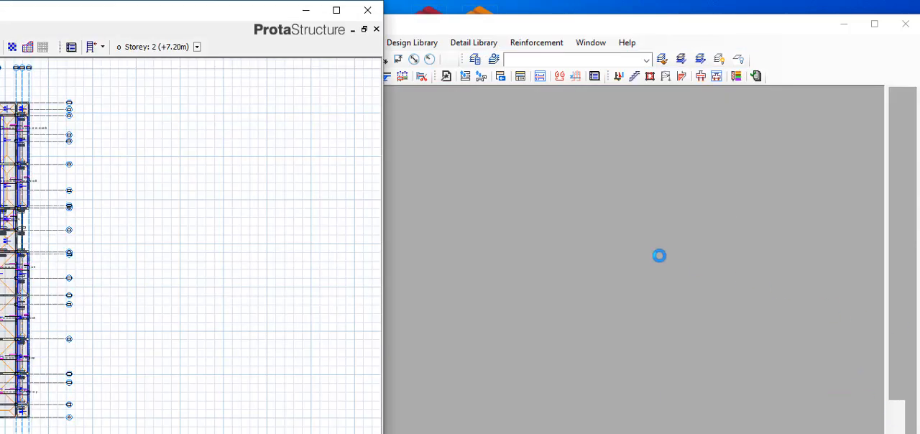
{"action": "mouse_move", "coordinate": [753, 396]}
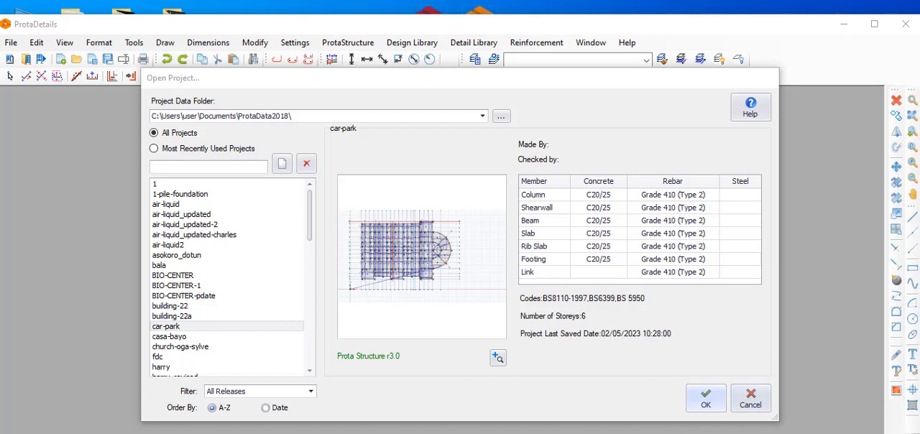
{"action": "mouse_move", "coordinate": [292, 200]}
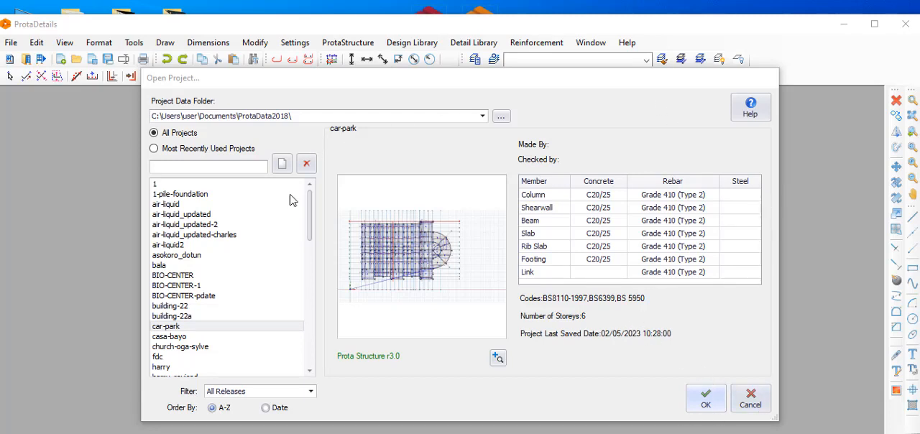
{"action": "mouse_move", "coordinate": [547, 177]}
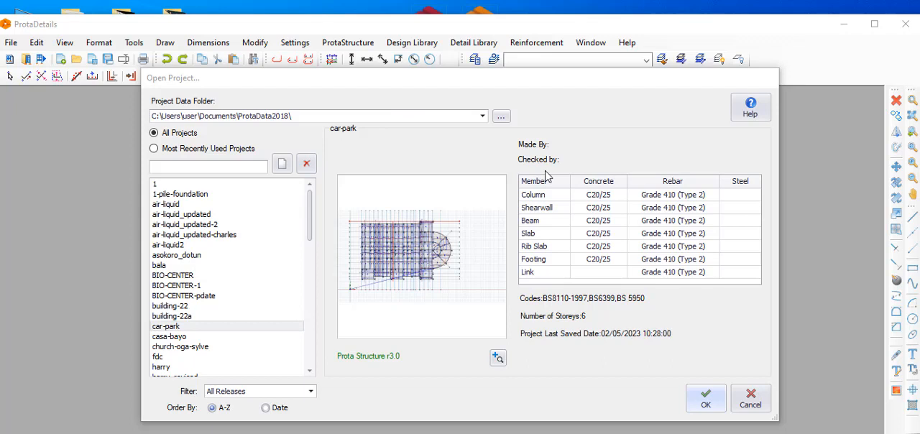
Pick BIO-CENTER-1 from the Open Project list and preview its four-storey details.
{"action": "scroll", "scroll_direction": "down", "scroll_amount": 3}
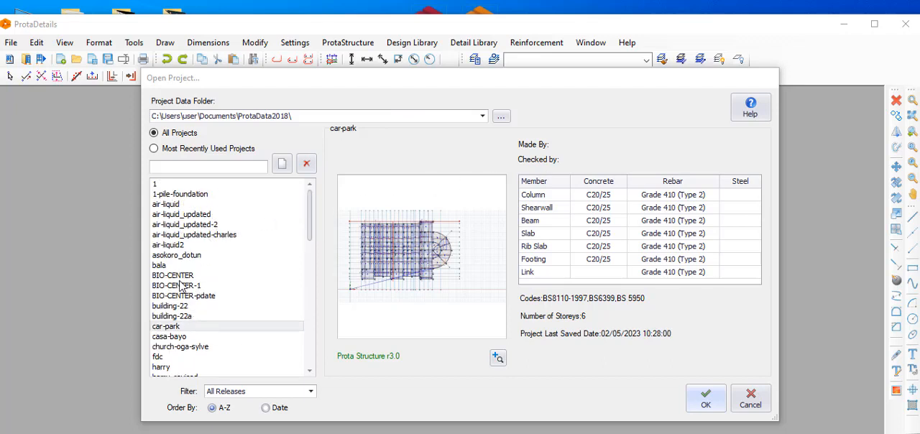
{"action": "left_click", "coordinate": [173, 275]}
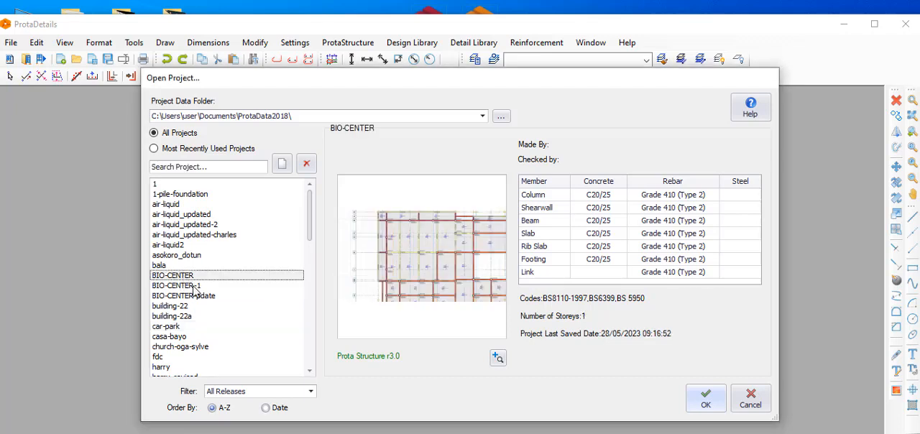
{"action": "left_click", "coordinate": [177, 286]}
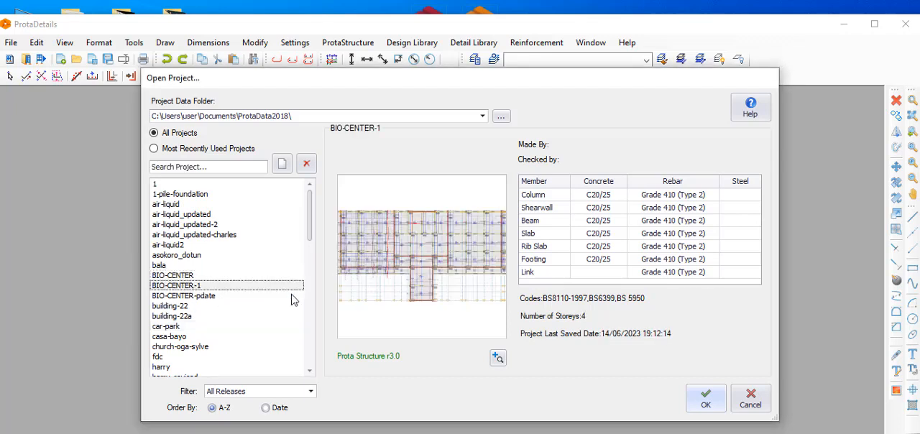
{"action": "mouse_move", "coordinate": [367, 197]}
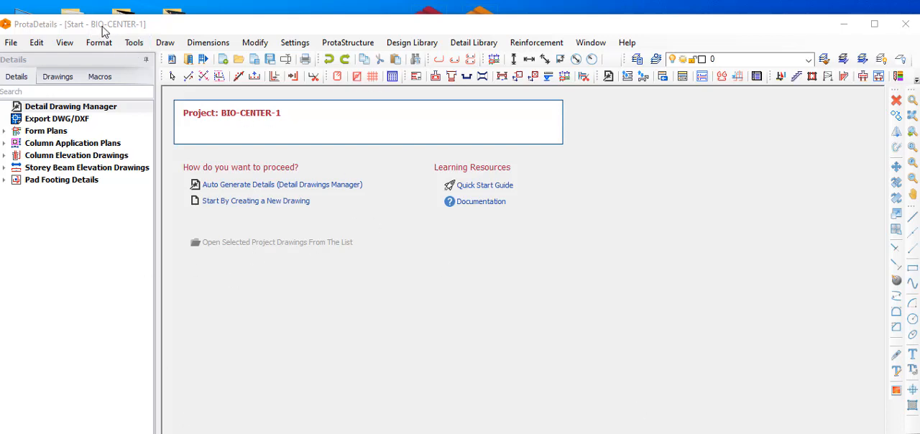
{"action": "mouse_move", "coordinate": [255, 201]}
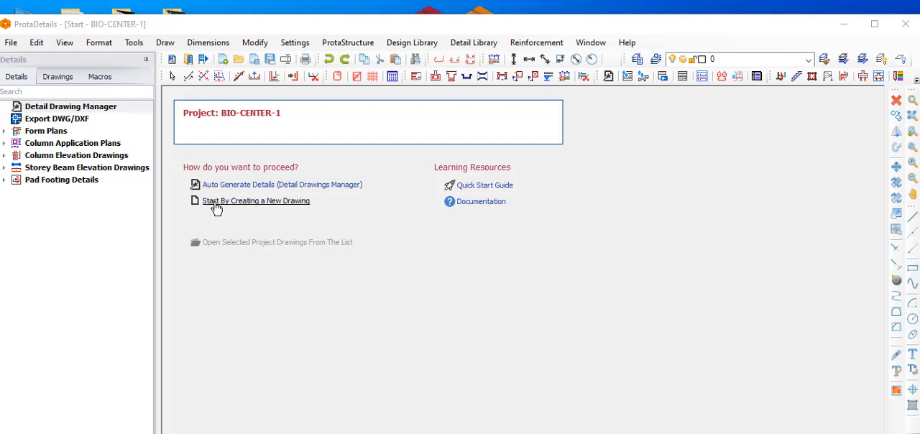
Begin a new blank drawing and expand the Form Plans storey list.
{"action": "left_click", "coordinate": [256, 201]}
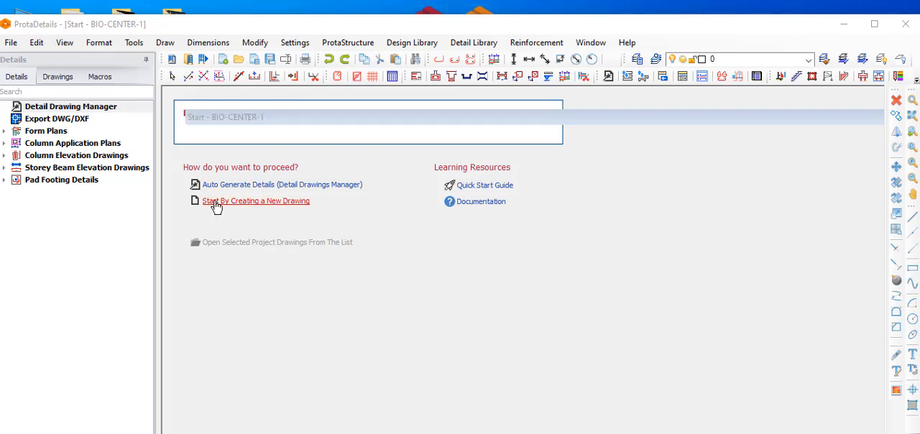
{"action": "left_click", "coordinate": [255, 200]}
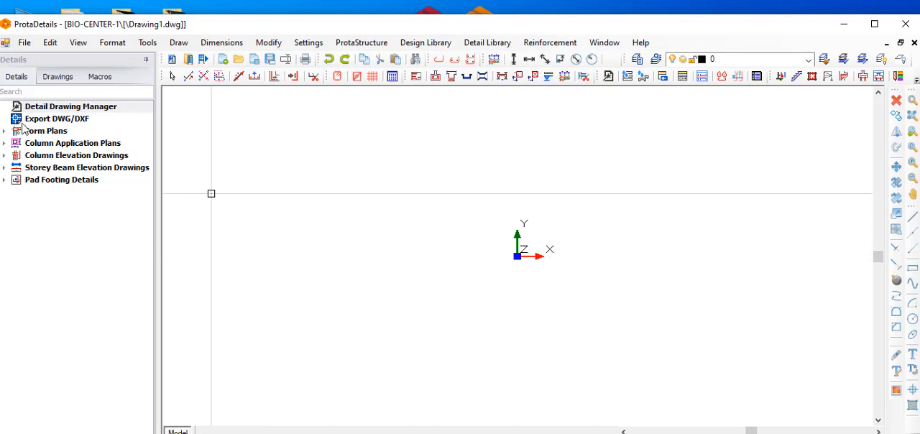
{"action": "left_click", "coordinate": [5, 131]}
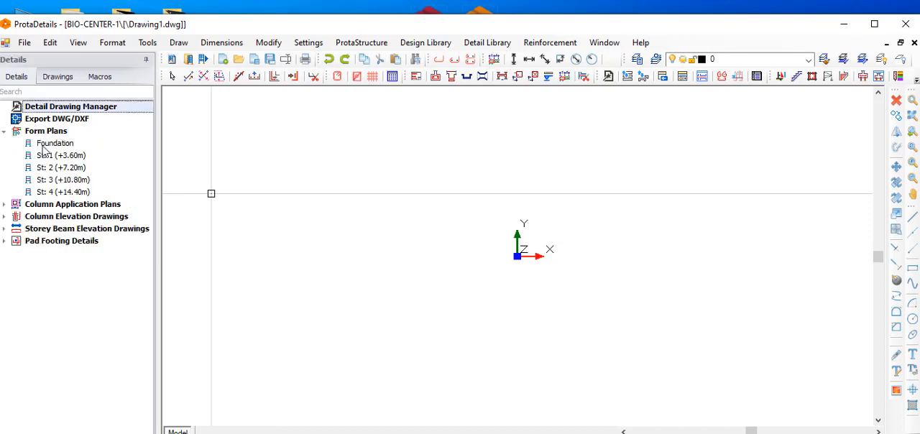
Draw the St: 1 (+3.60m) form plan into the new drawing.
{"action": "right_click", "coordinate": [60, 156]}
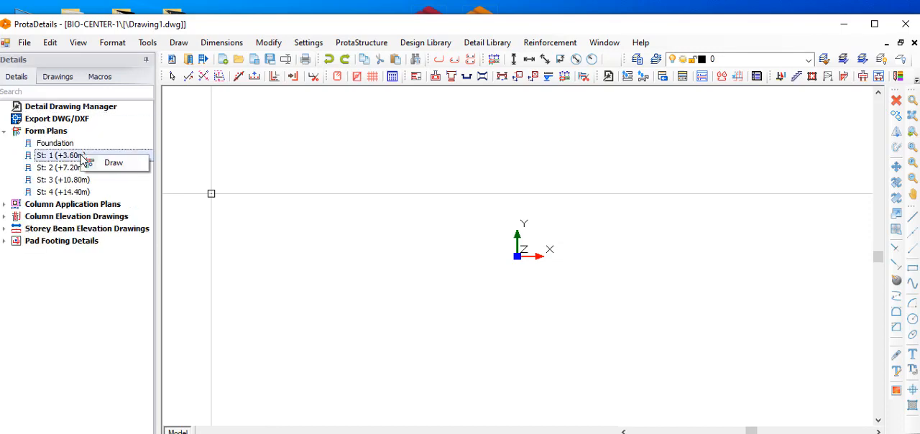
{"action": "mouse_move", "coordinate": [319, 211]}
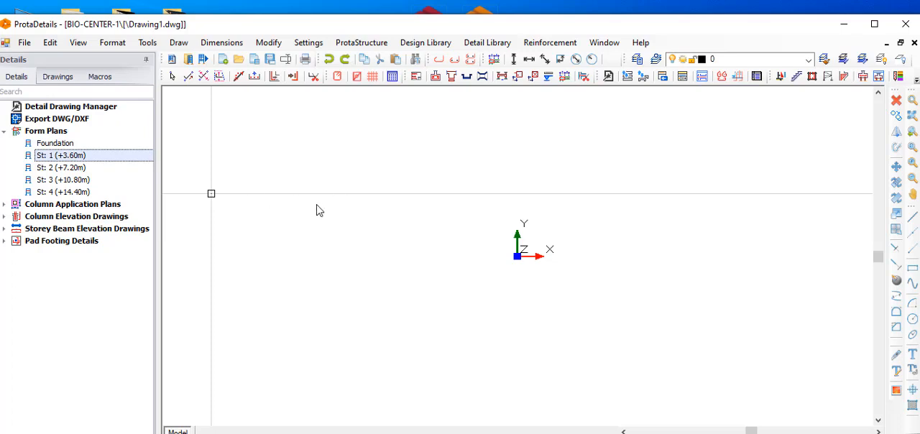
{"action": "double_click", "coordinate": [61, 155]}
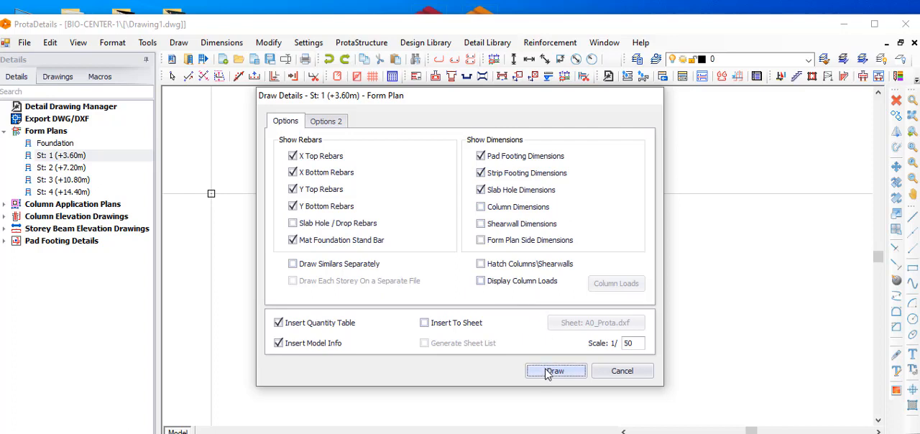
{"action": "left_click", "coordinate": [555, 371]}
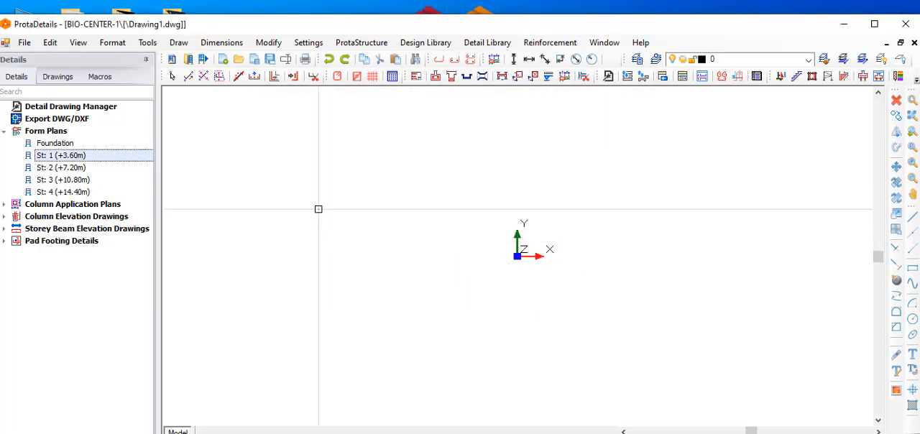
{"action": "double_click", "coordinate": [61, 155]}
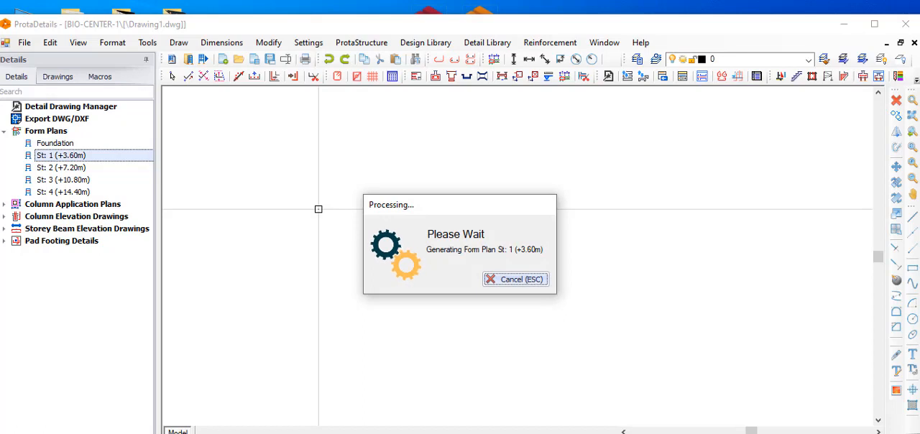